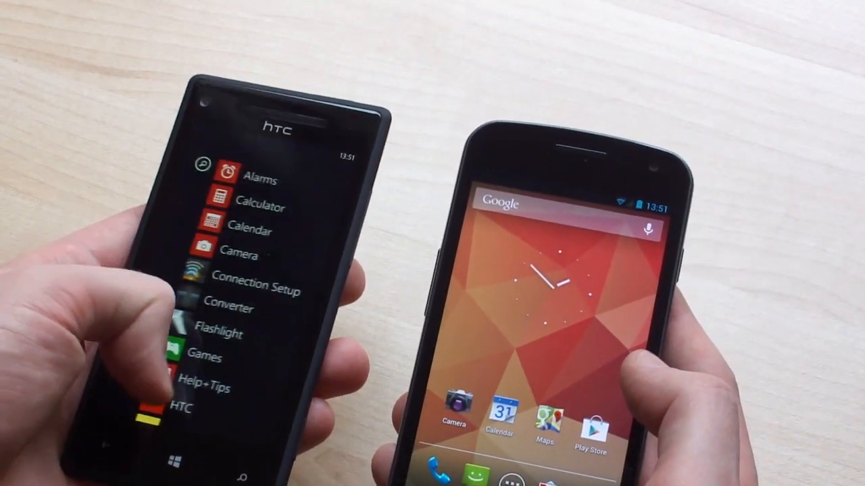
Step: Accept the androidcentral.com website shared from the Nexus on the HTC 8X
{"action": "scroll", "scroll_direction": "down", "scroll_amount": 3}
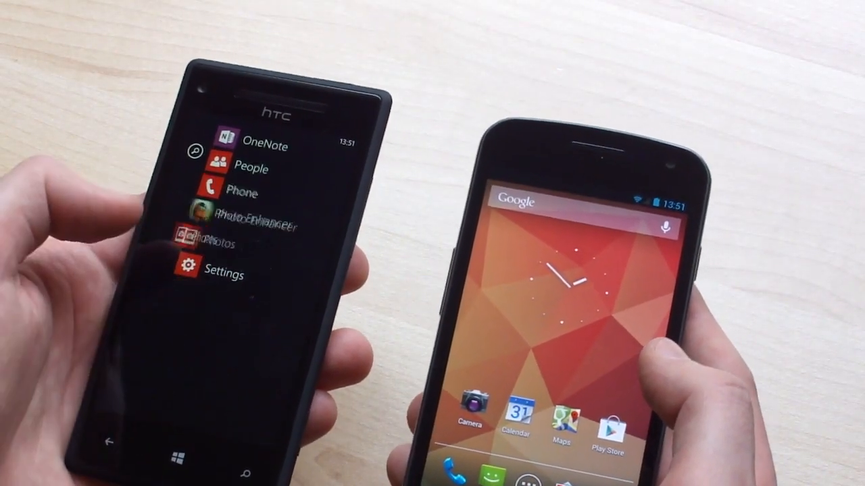
{"action": "left_click", "coordinate": [196, 273]}
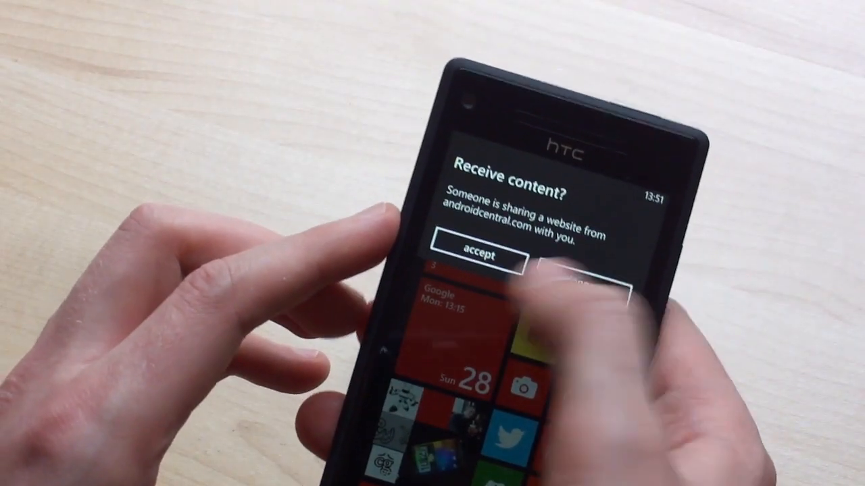
{"action": "left_click", "coordinate": [481, 256]}
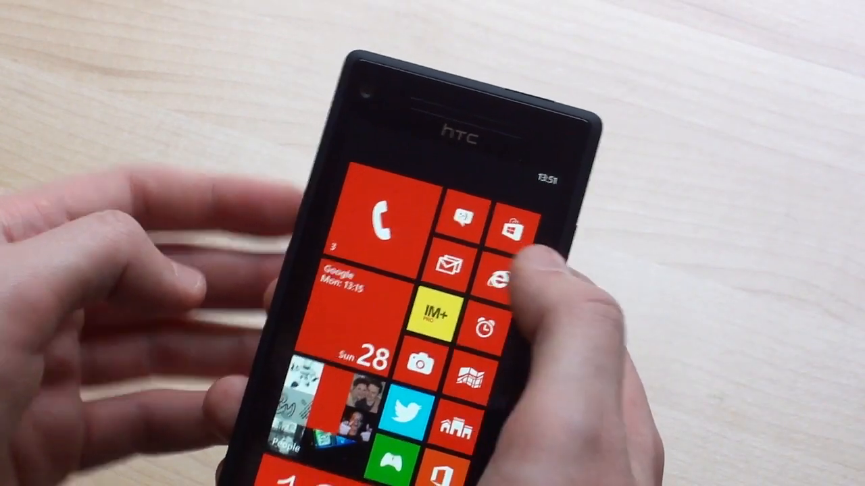
Step: Share the wpcentral.com page from Internet Explorer to the Nexus via Tap+Send
{"action": "left_click", "coordinate": [494, 277]}
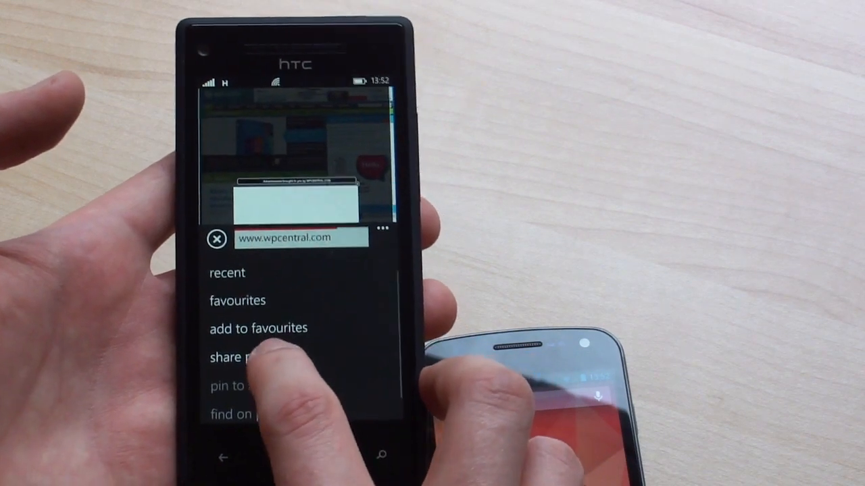
{"action": "left_click", "coordinate": [243, 357]}
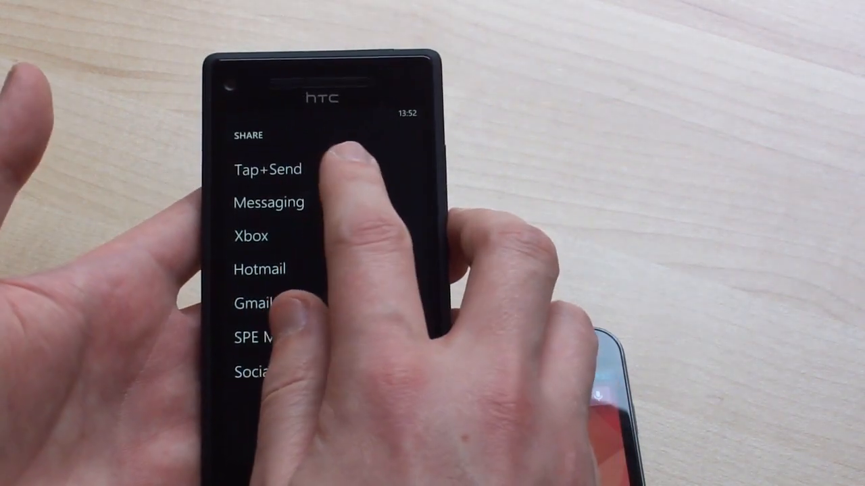
{"action": "left_click", "coordinate": [267, 169]}
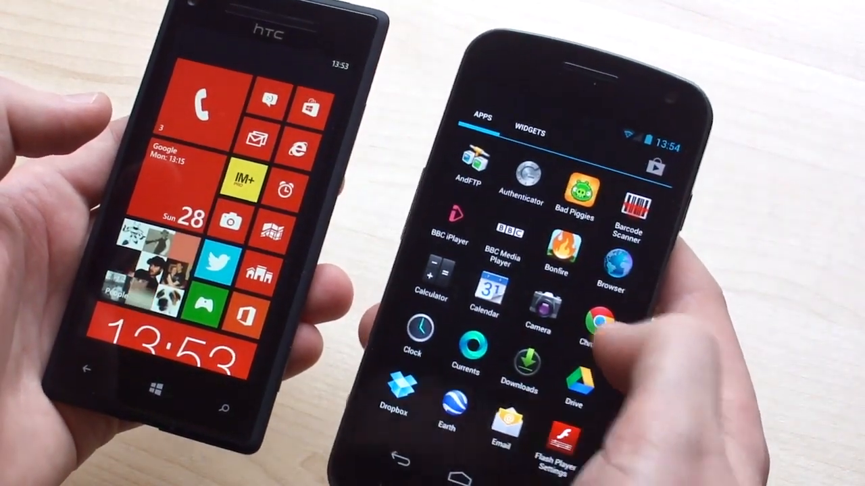
Step: Open the HTC's tap+send settings, showing NFC sharing switched on
{"action": "scroll", "scroll_direction": "down", "scroll_amount": 3}
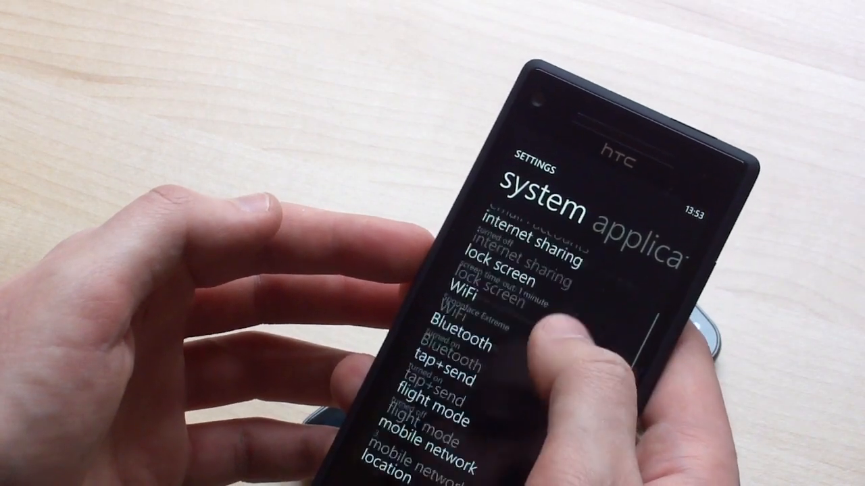
{"action": "left_click", "coordinate": [447, 381]}
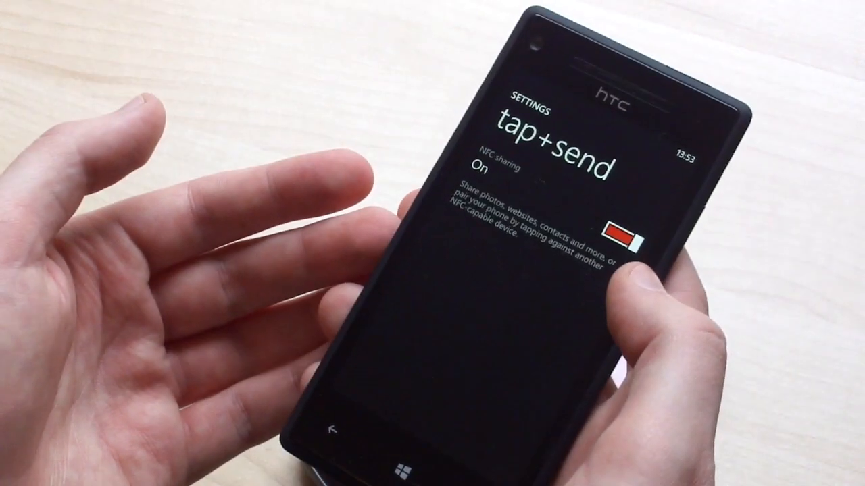